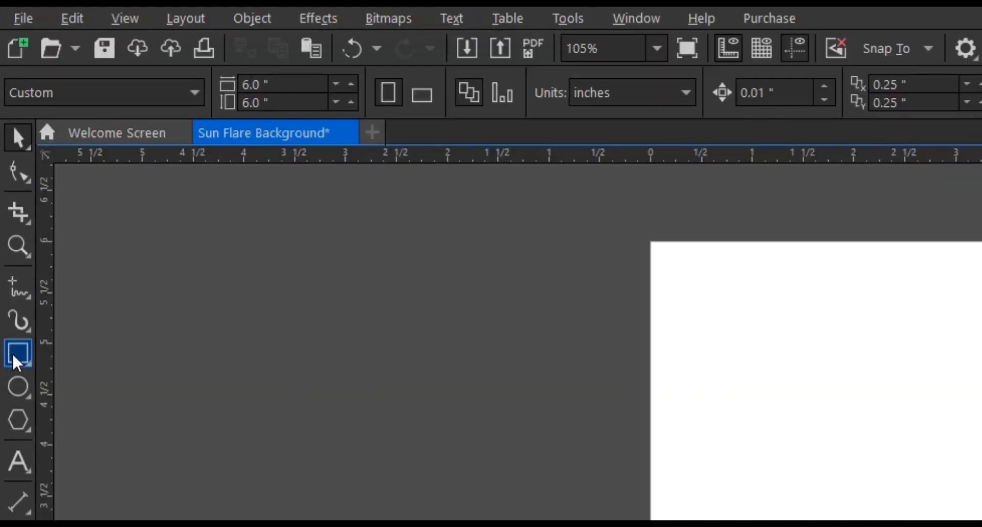
mouse_move(17, 359)
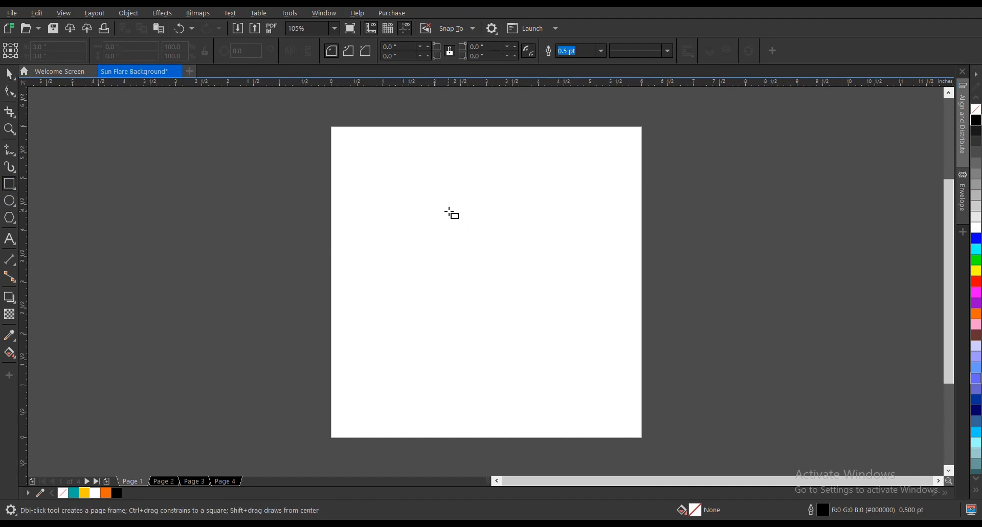
Step: Draw a tall, narrow rectangle in the upper middle of the page, about 200 units tall
left_click_drag(450, 209, 478, 368)
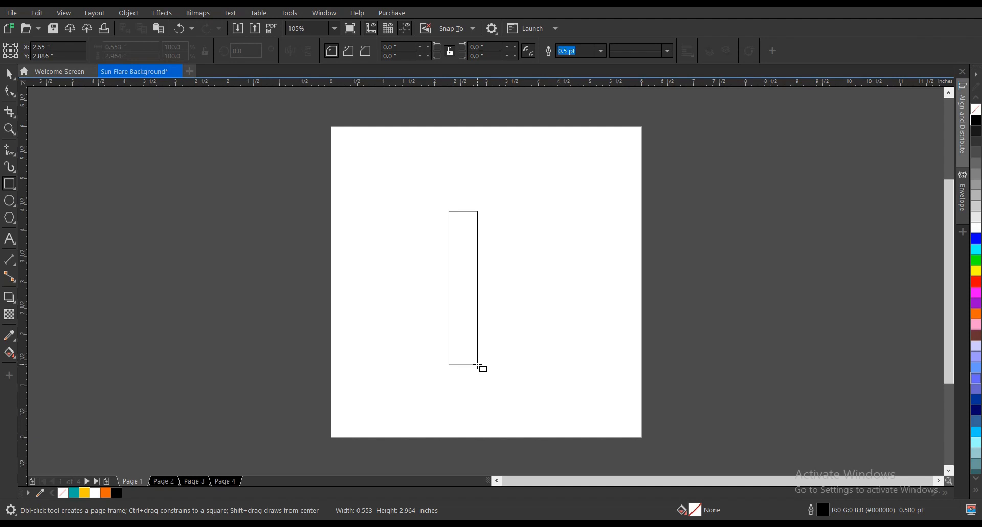
left_click_drag(478, 367, 474, 376)
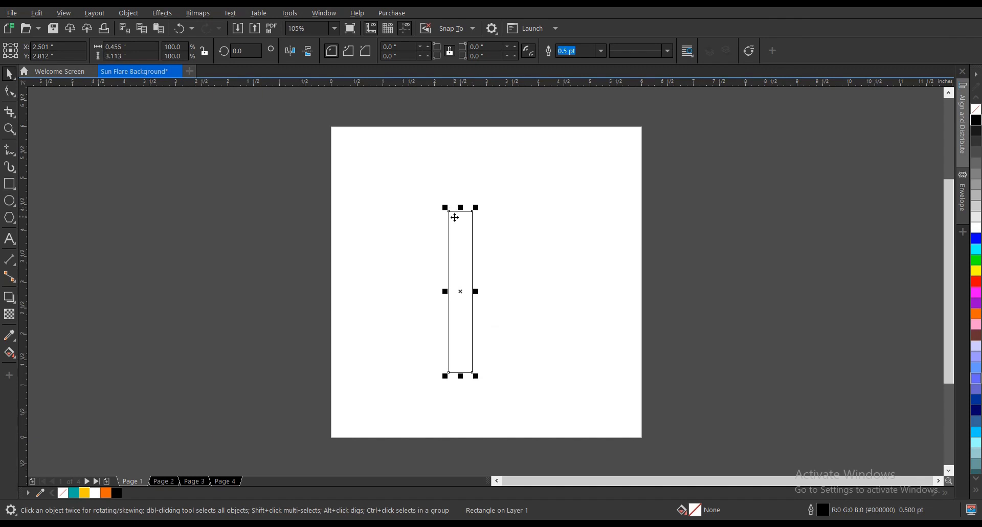
type("200")
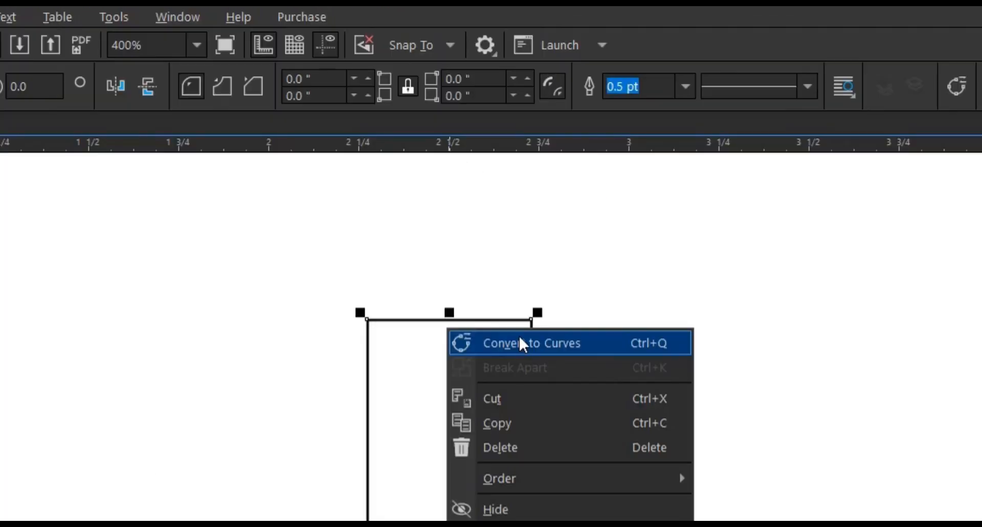
Step: Convert the rectangle to curves so its nodes become editable
left_click(532, 343)
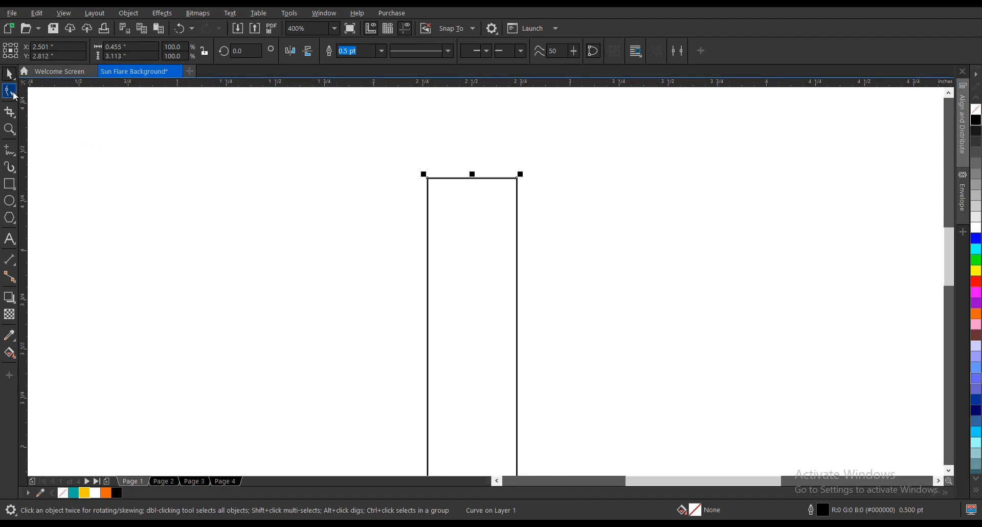
Step: With the Shape tool, merge the bar's two top nodes into a single point, forming a spike
left_click(8, 92)
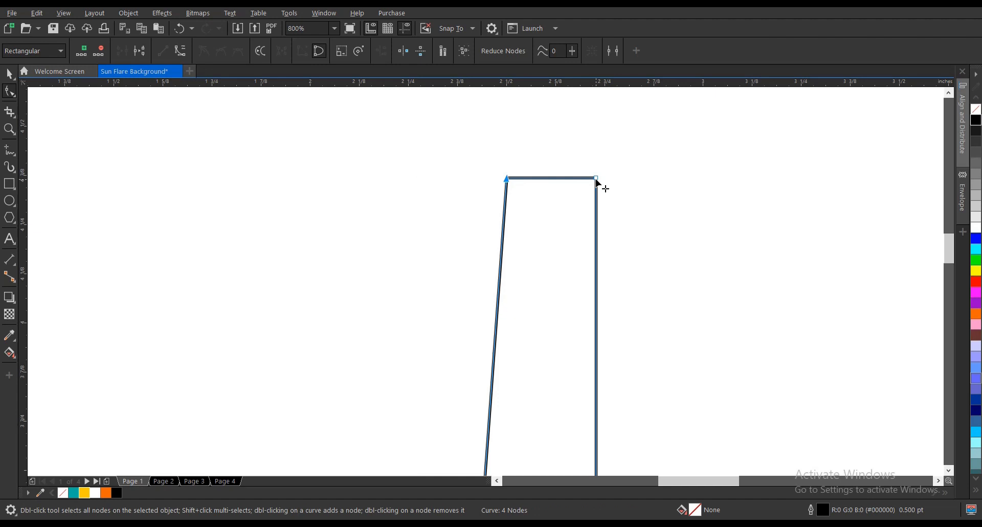
left_click_drag(596, 179, 509, 177)
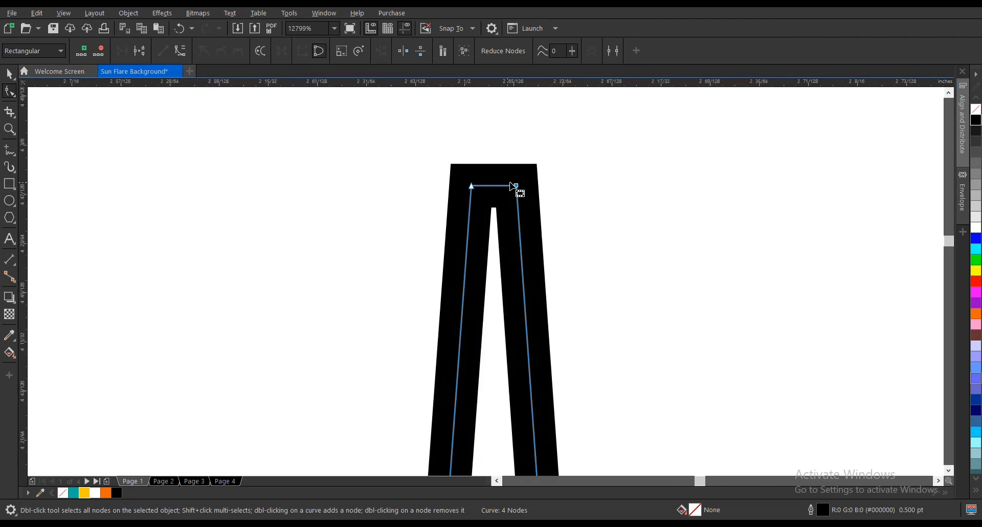
left_click_drag(514, 186, 474, 188)
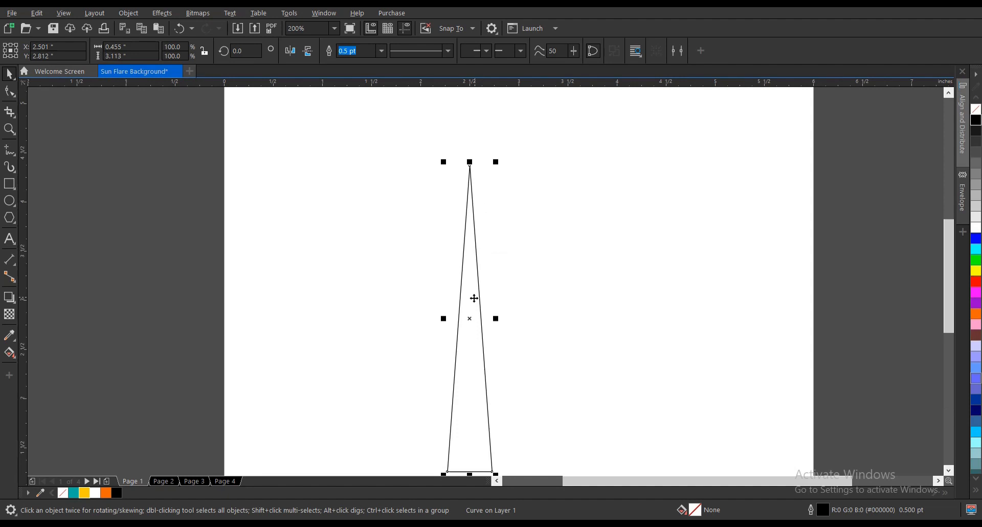
mouse_move(479, 287)
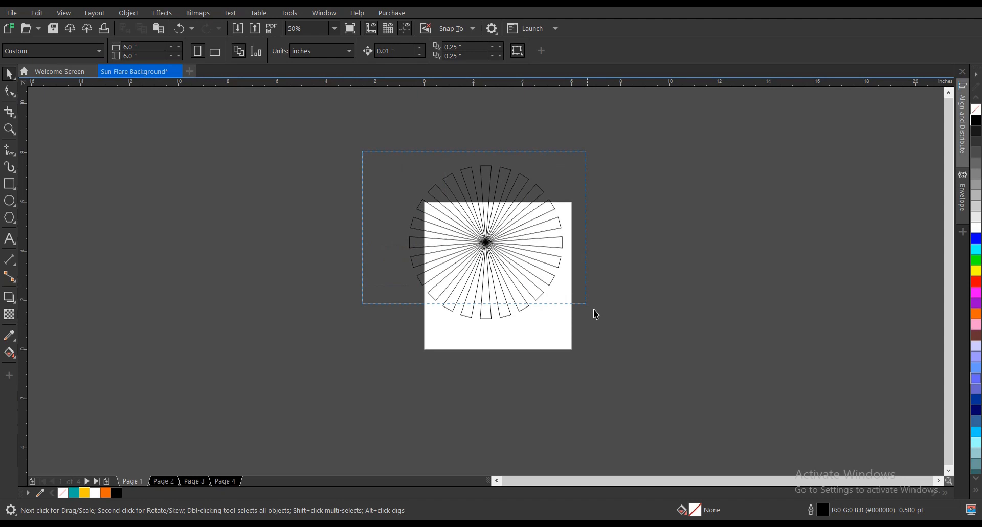
Step: Select the whole ring of rays and move the group off the page to the left
left_click(485, 247)
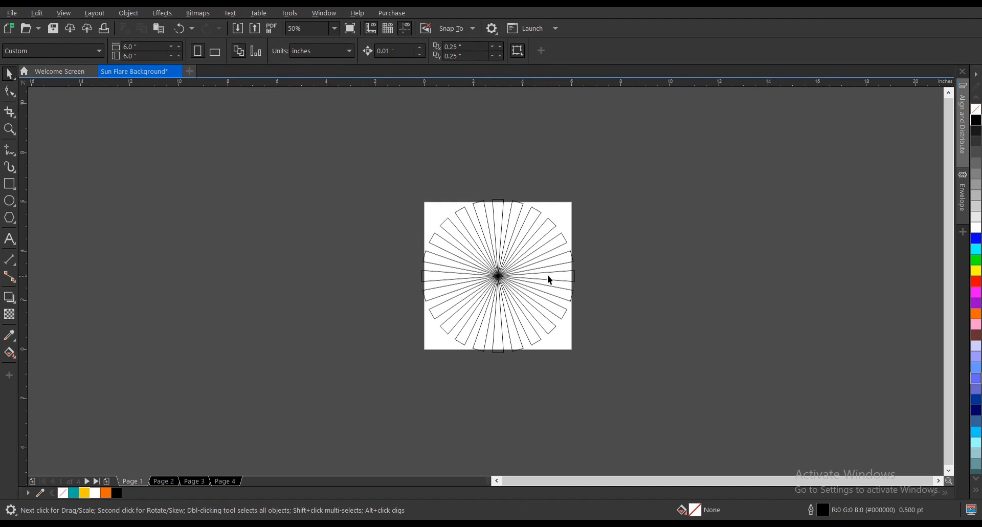
left_click_drag(497, 275, 330, 275)
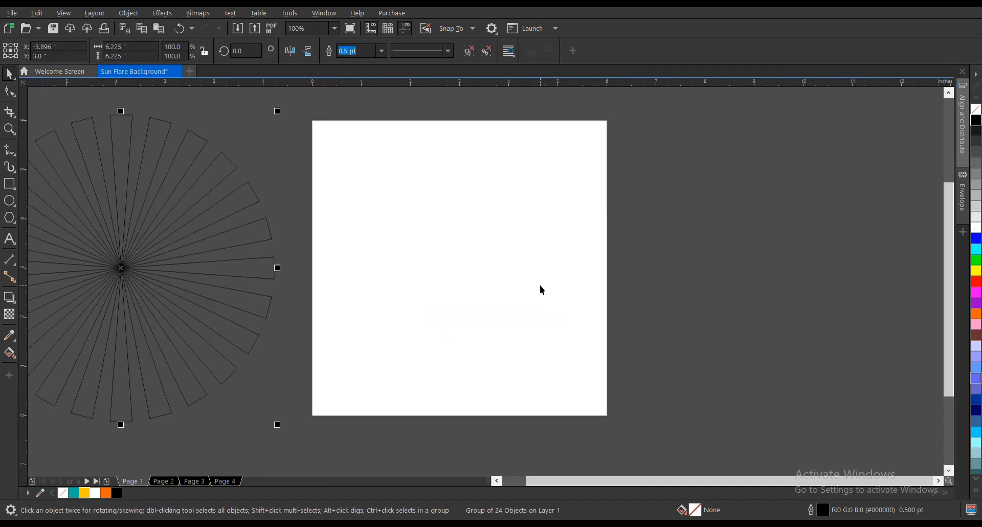
mouse_move(215, 212)
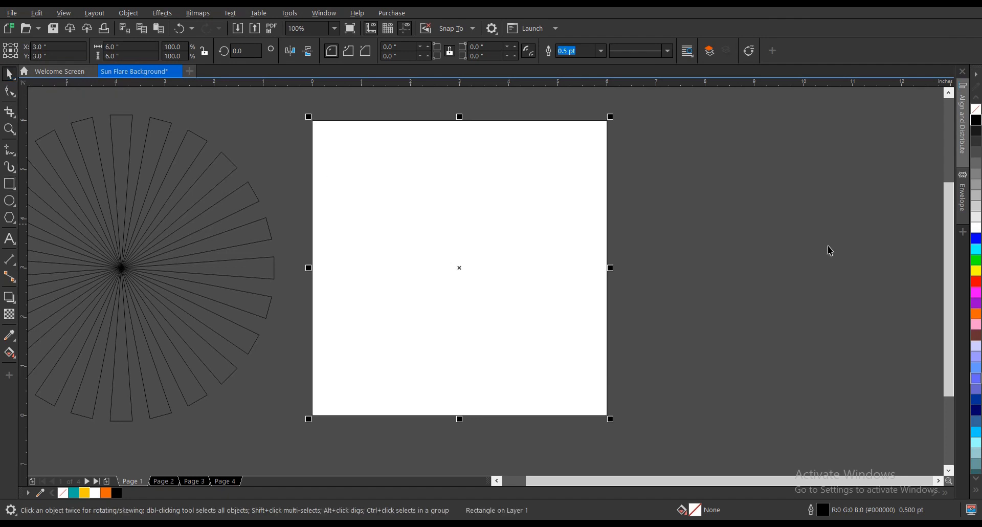
mouse_move(176, 453)
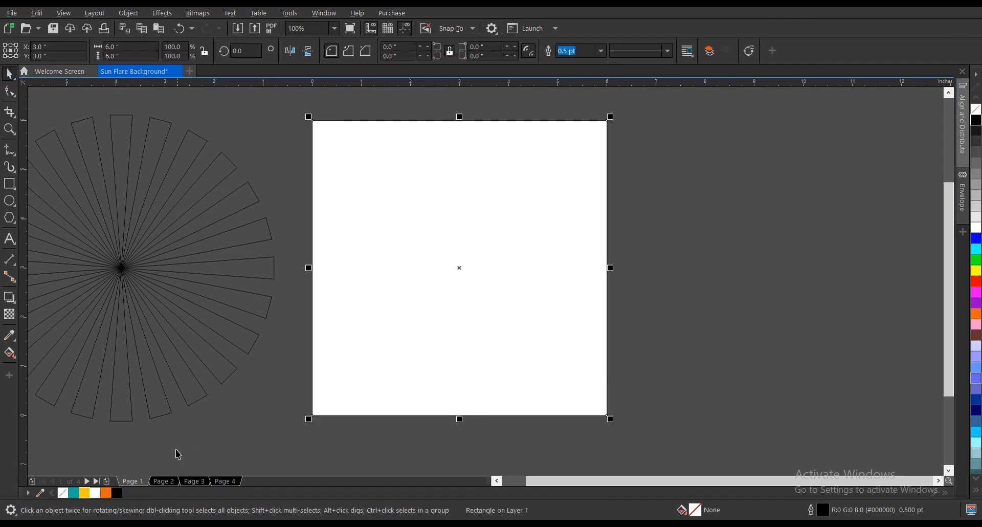
mouse_move(655, 389)
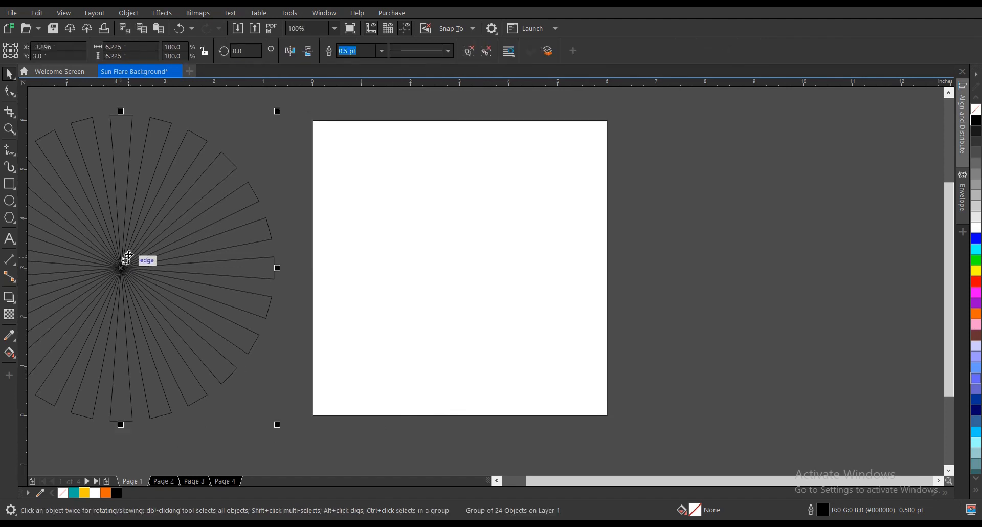
mouse_move(130, 249)
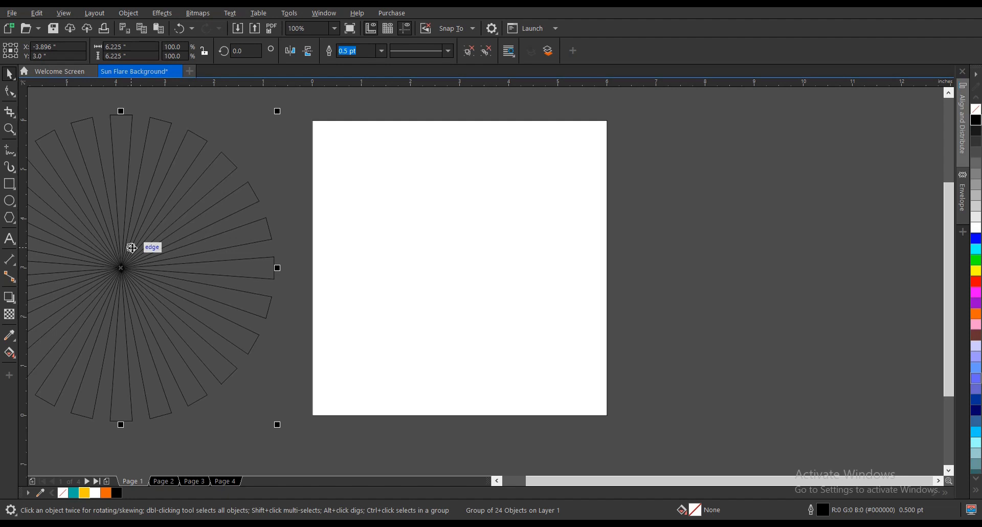
Step: PowerClip the ray group inside the page-sized square so it is clipped to its edges
right_click(131, 247)
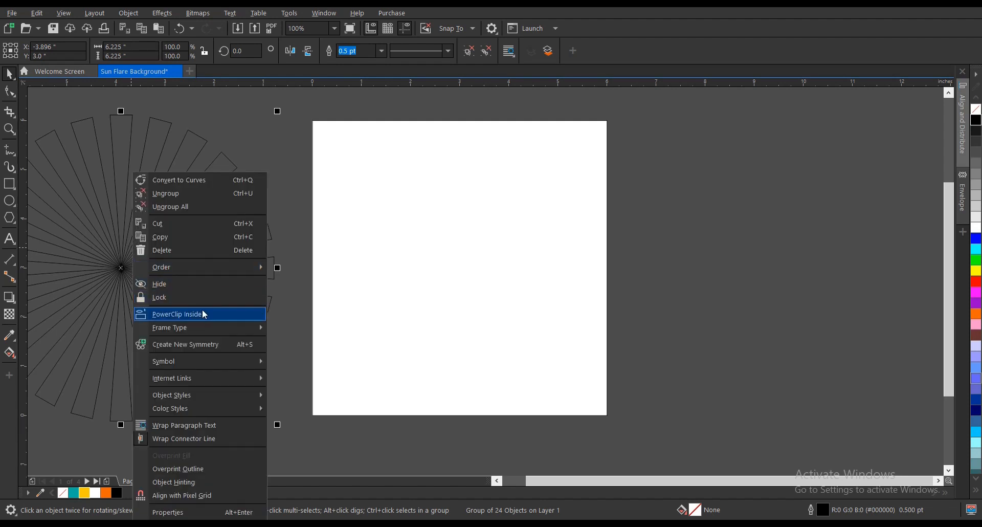
left_click(176, 314)
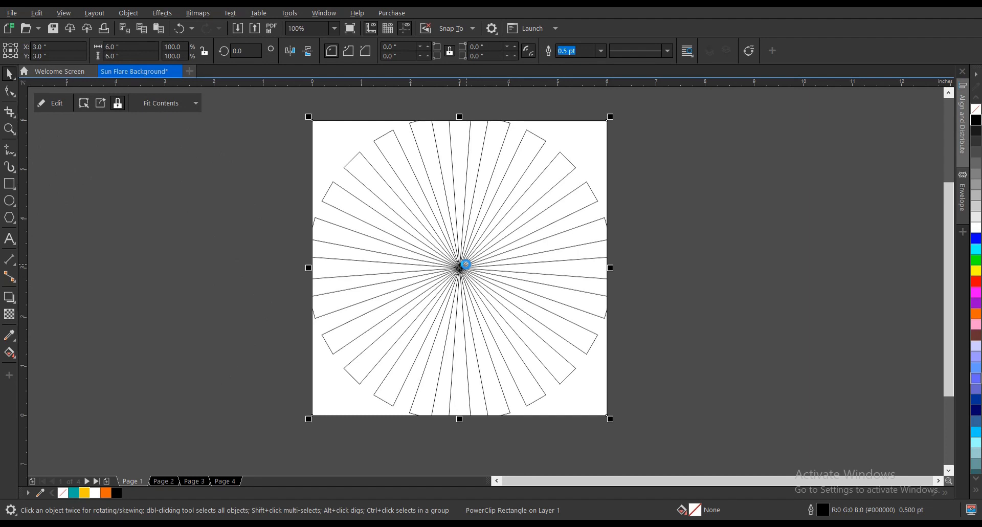
left_click(52, 103)
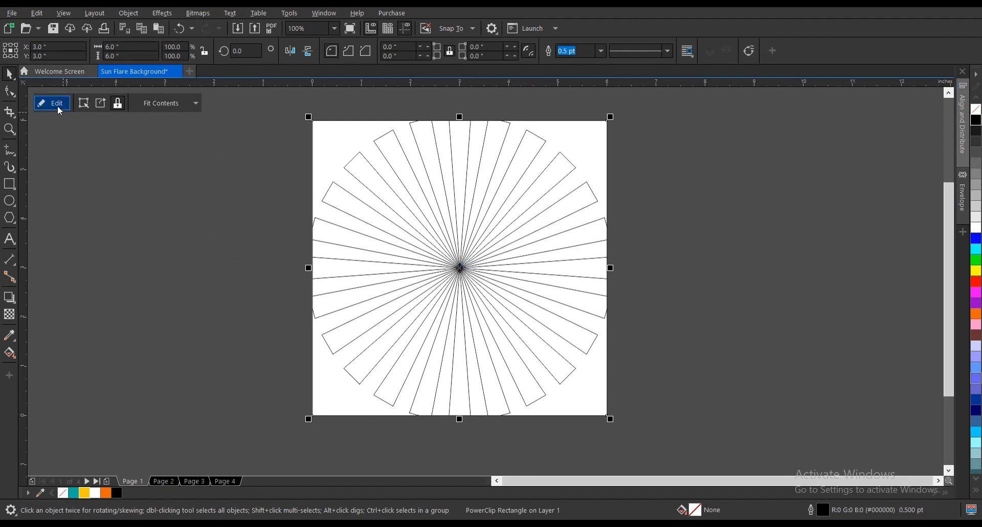
Step: Edit the clip contents, fill the rays white without outline, scale them past the square and finish
left_click(51, 103)
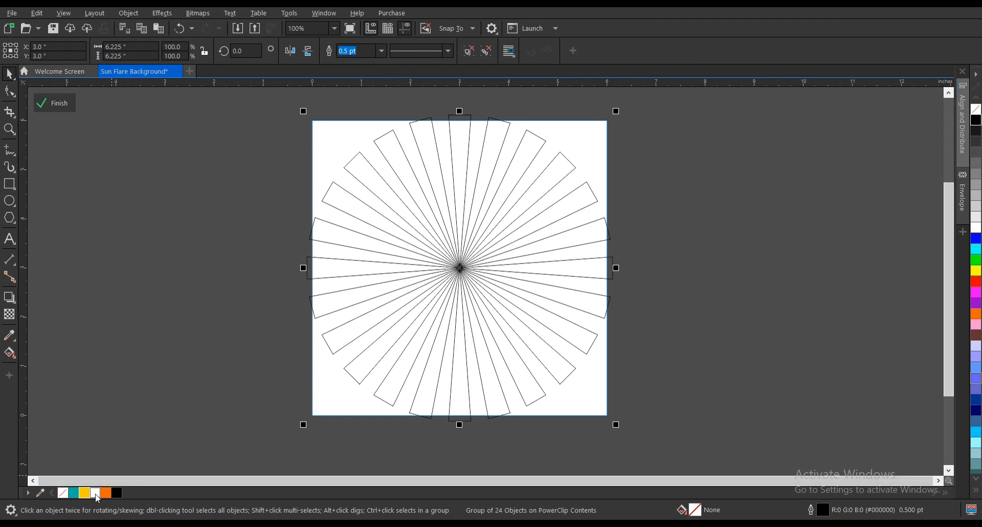
left_click(96, 493)
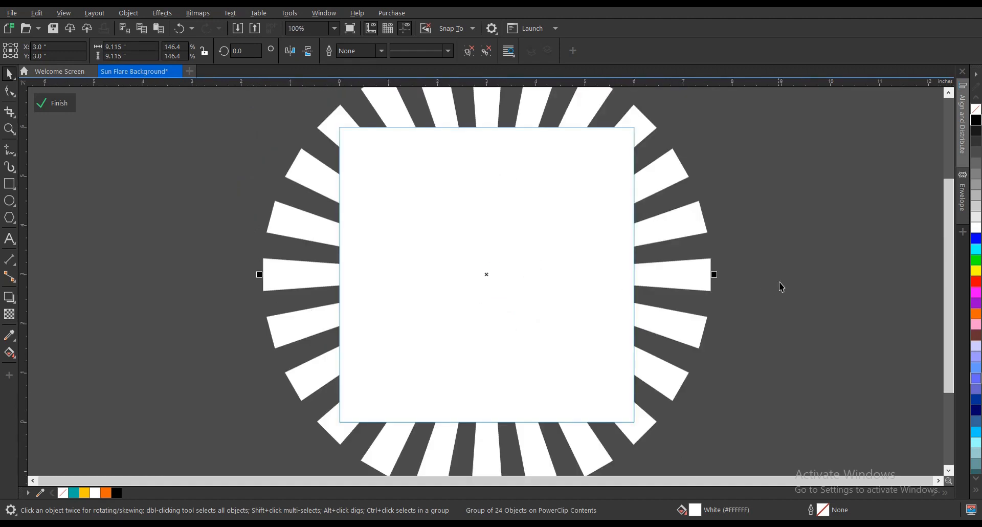
mouse_move(797, 256)
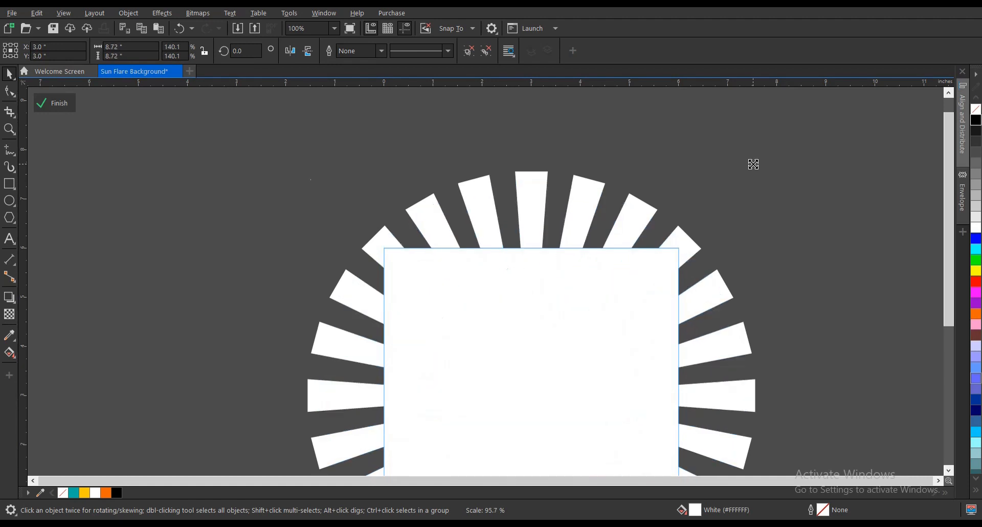
left_click(54, 103)
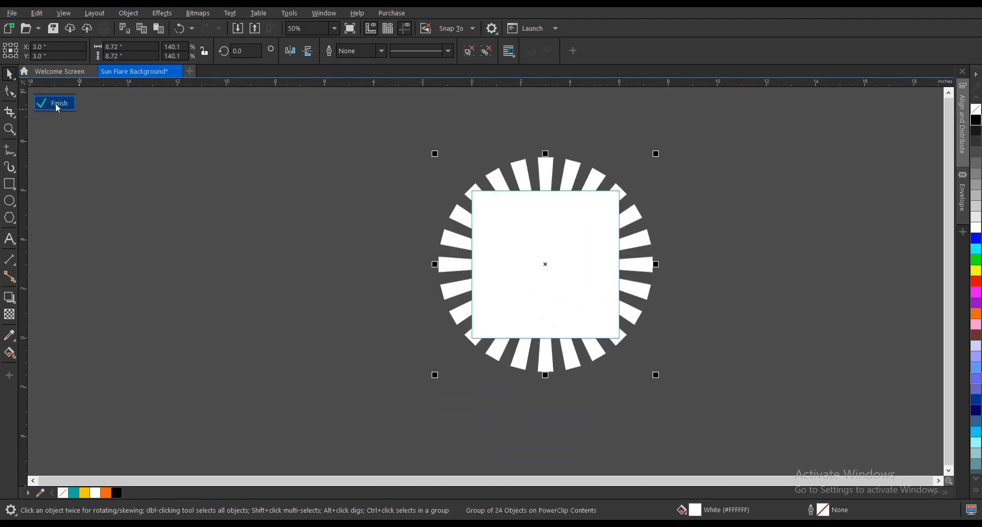
Step: Leave clip editing and recolour the sunburst orange, then teal, over the white rays
left_click(54, 103)
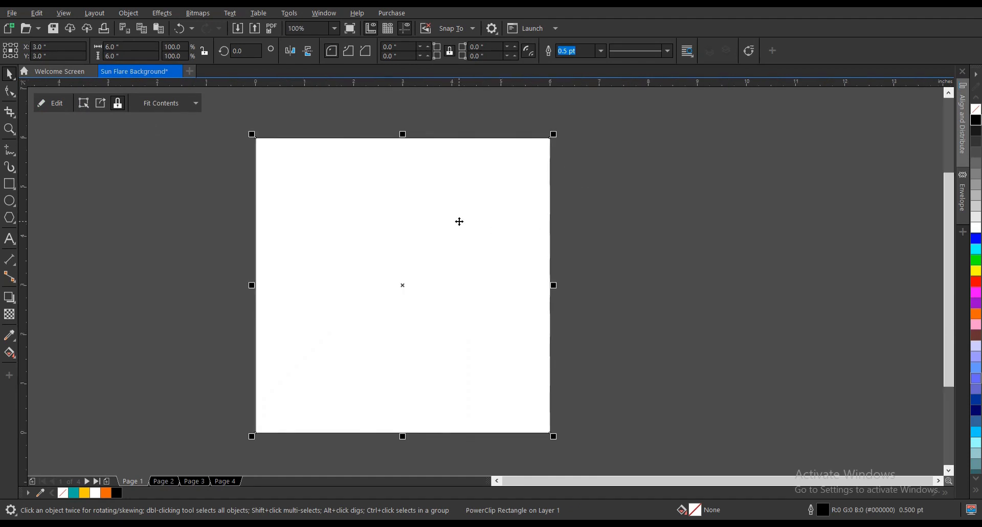
mouse_move(459, 224)
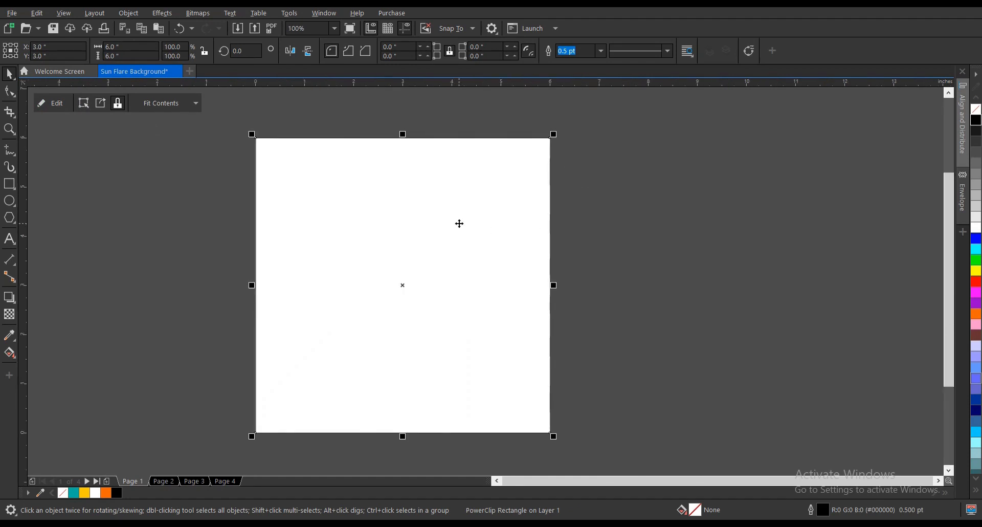
mouse_move(106, 493)
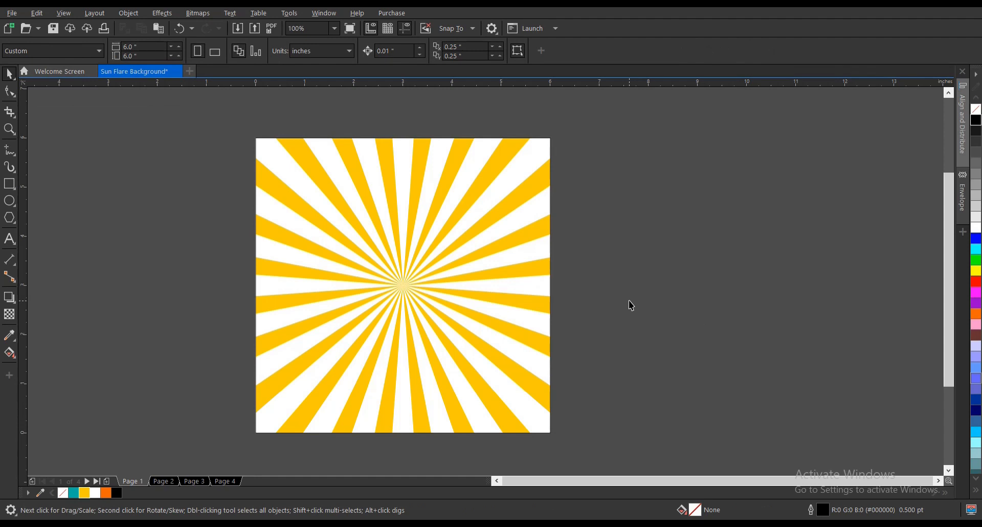
mouse_move(536, 309)
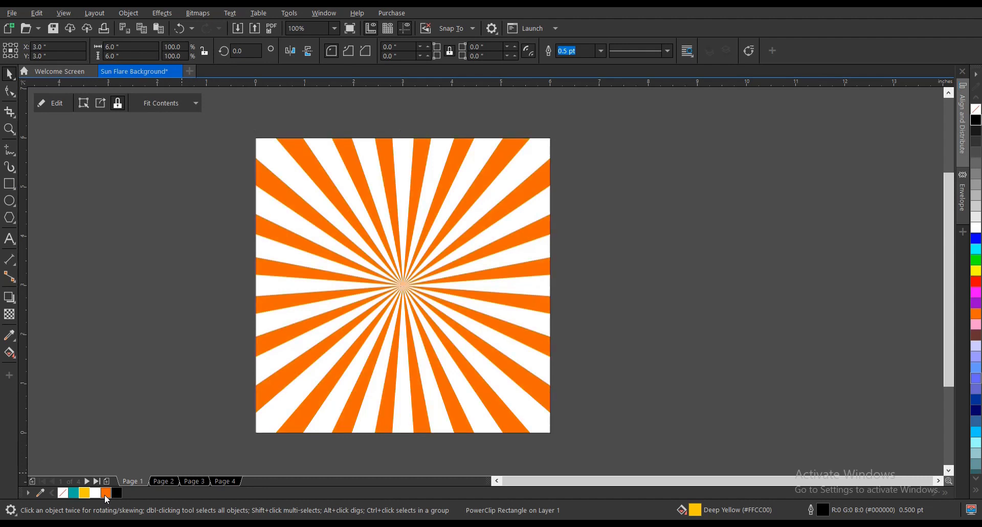
left_click(401, 285)
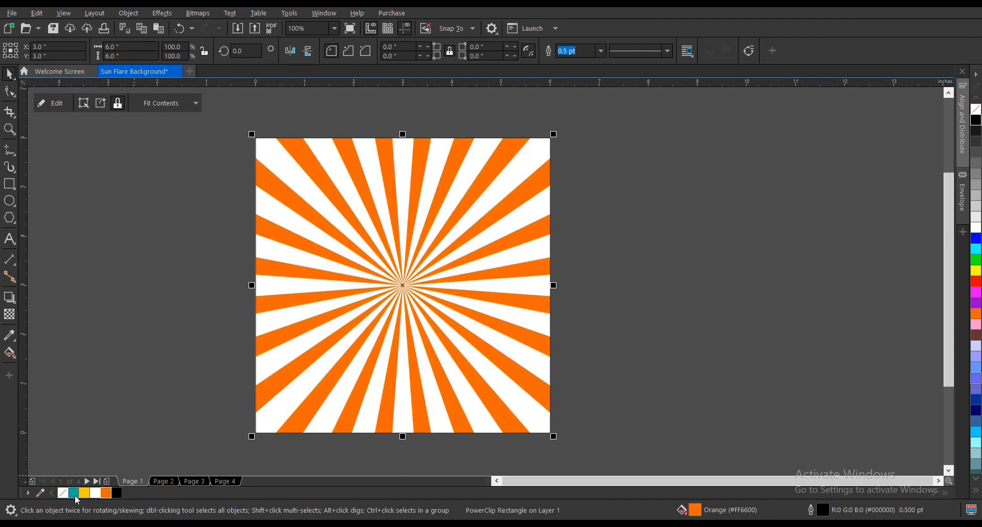
left_click(73, 493)
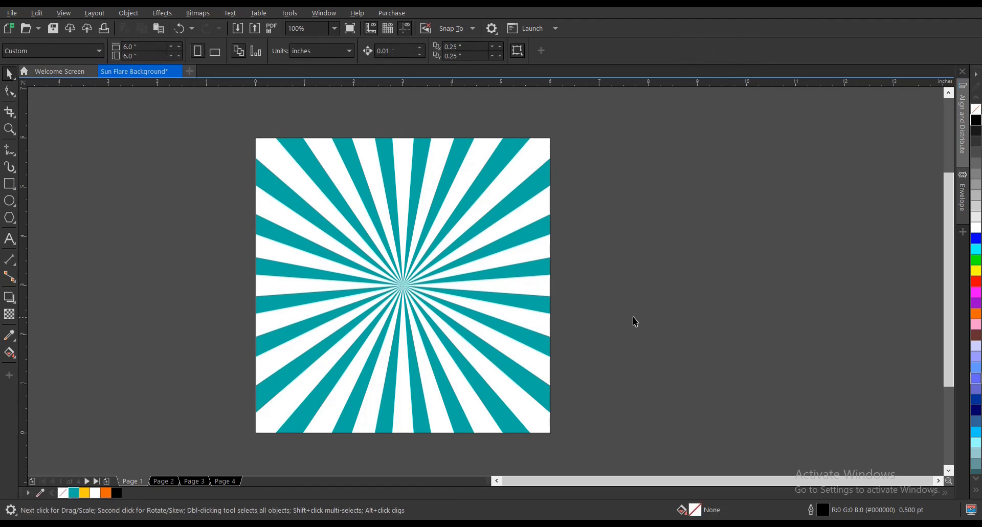
mouse_move(409, 286)
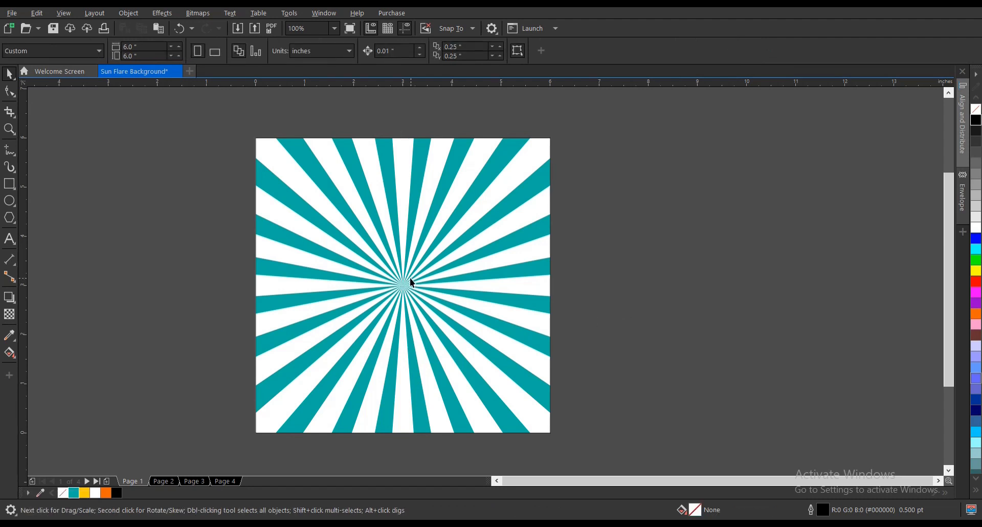
mouse_move(419, 289)
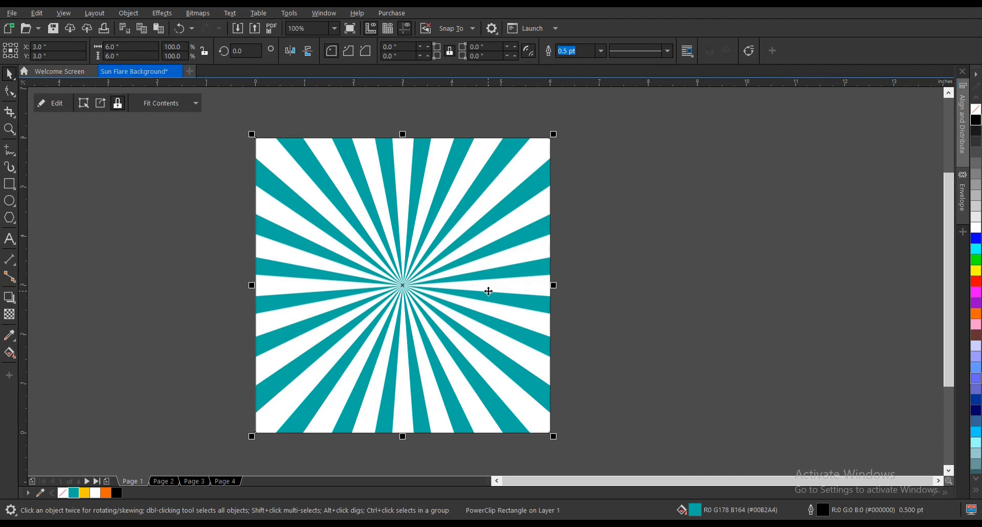
mouse_move(343, 282)
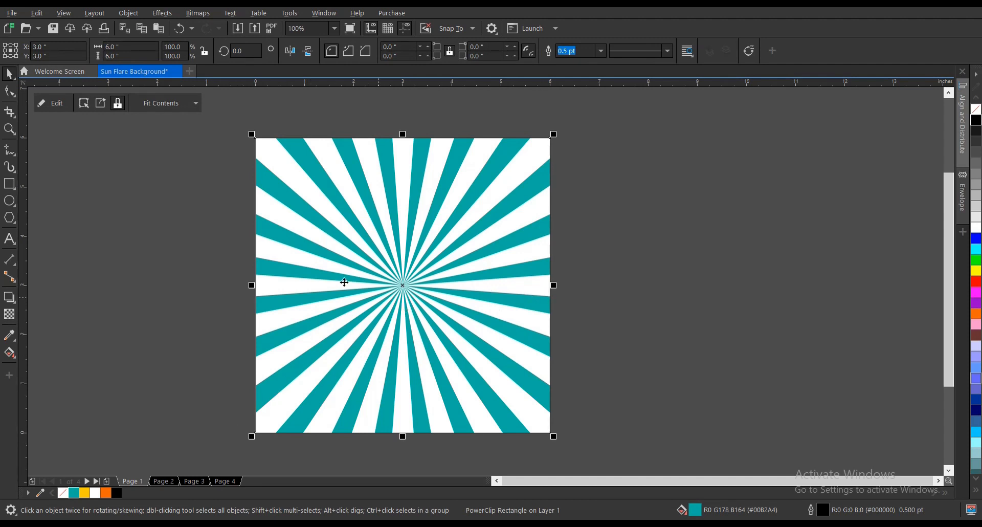
Step: Edit the clipped rays and make them partly transparent for a subtle two-tone teal sunburst
left_click(51, 103)
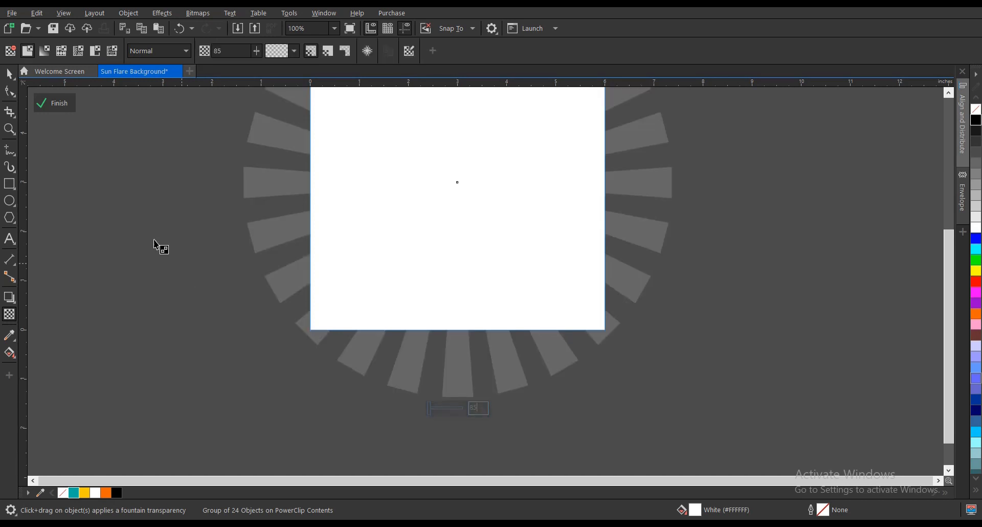
left_click(8, 74)
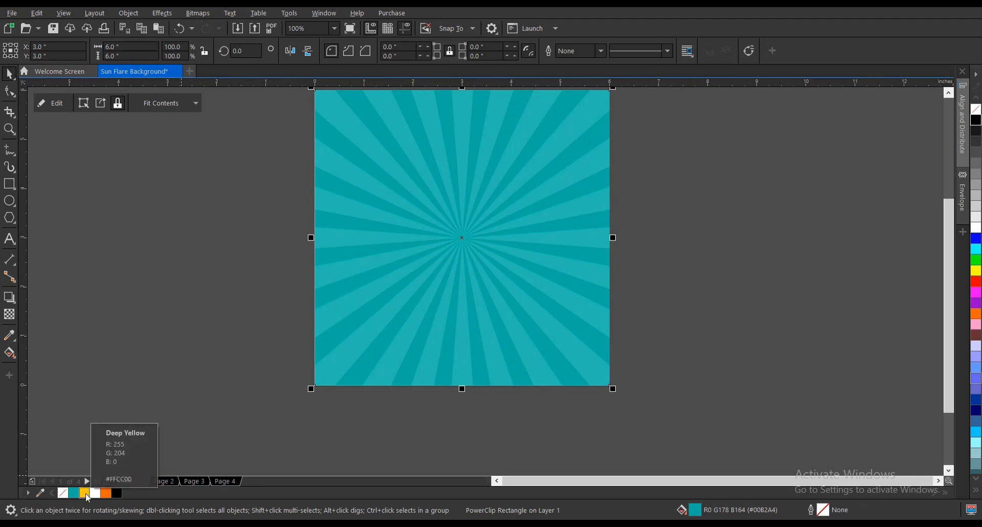
Step: Fill the sunburst background square with the Deep Yellow palette swatch
left_click(85, 493)
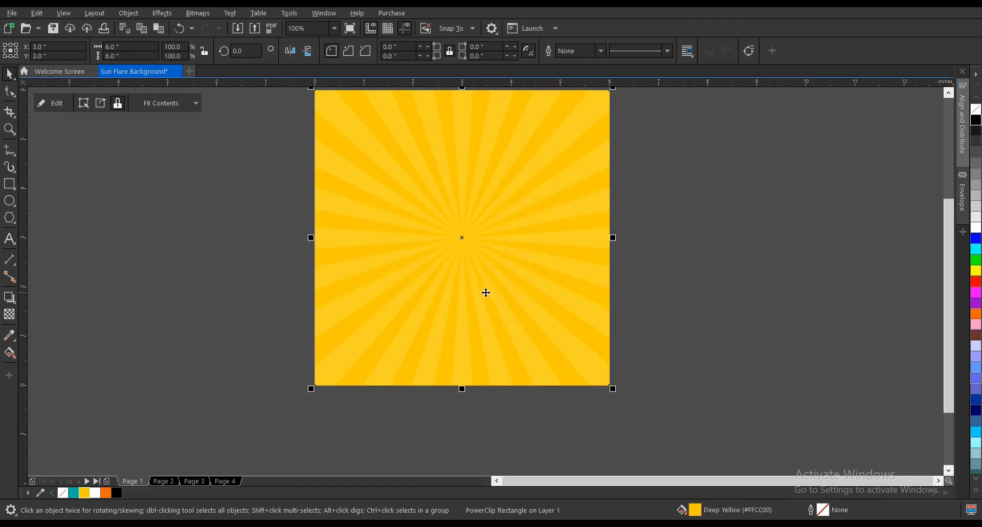
mouse_move(683, 307)
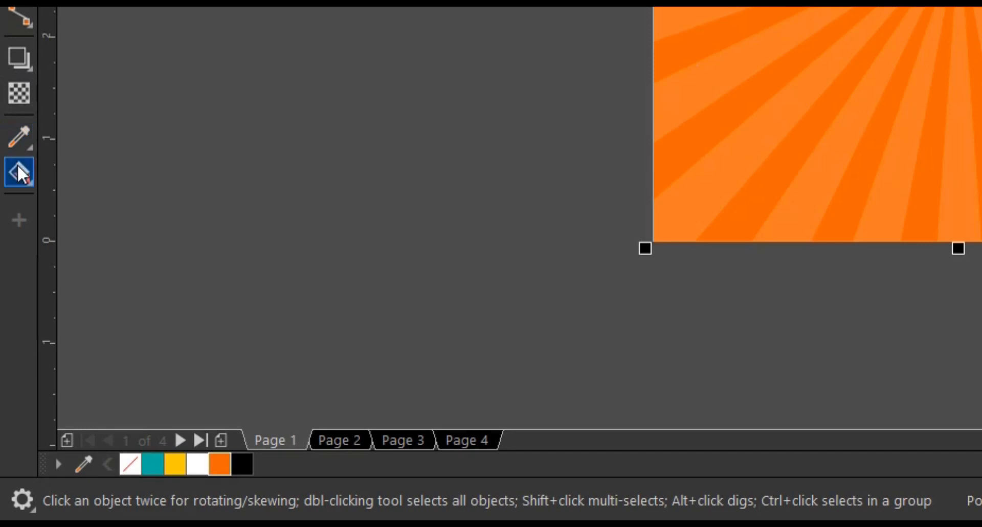
Step: Apply a radial fountain fill with a Deep Yellow centre and widen the glow to nearly fill the square
left_click(18, 171)
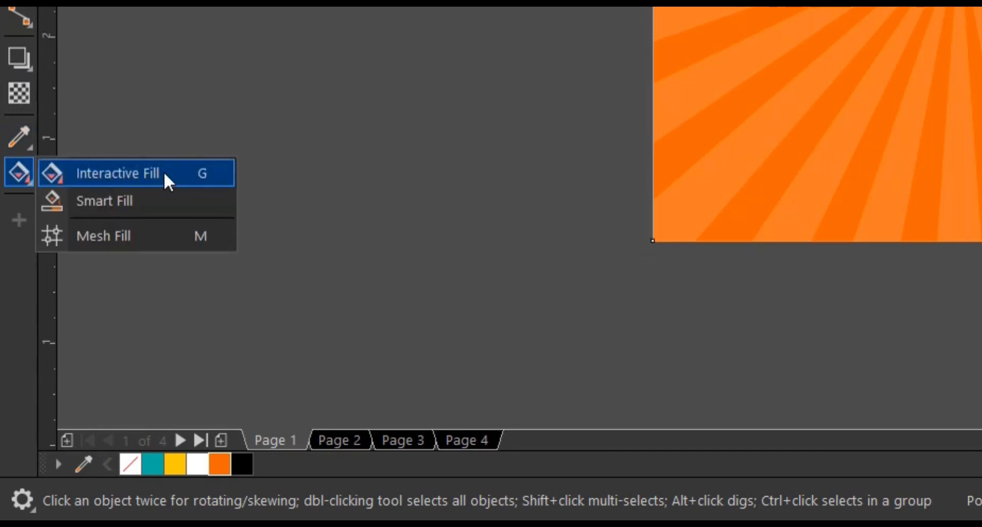
left_click(119, 173)
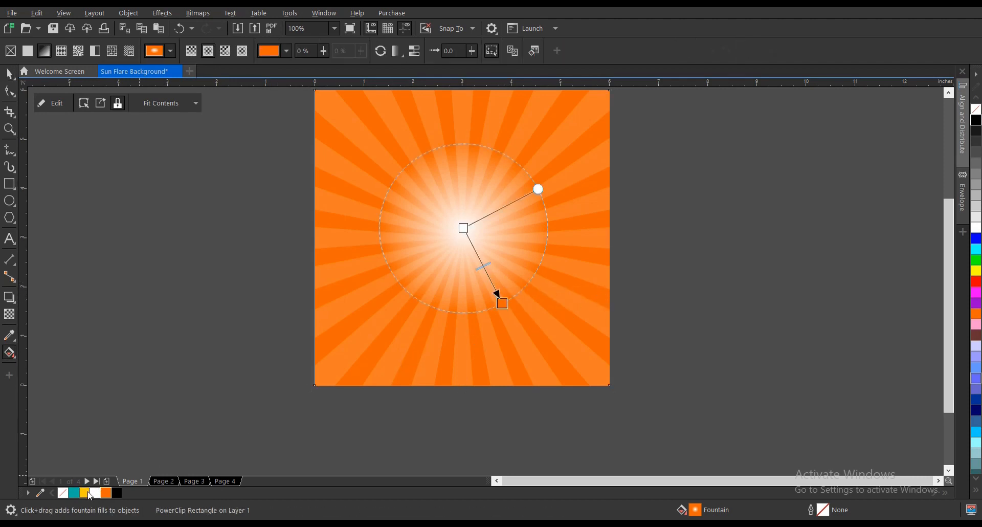
mouse_move(87, 493)
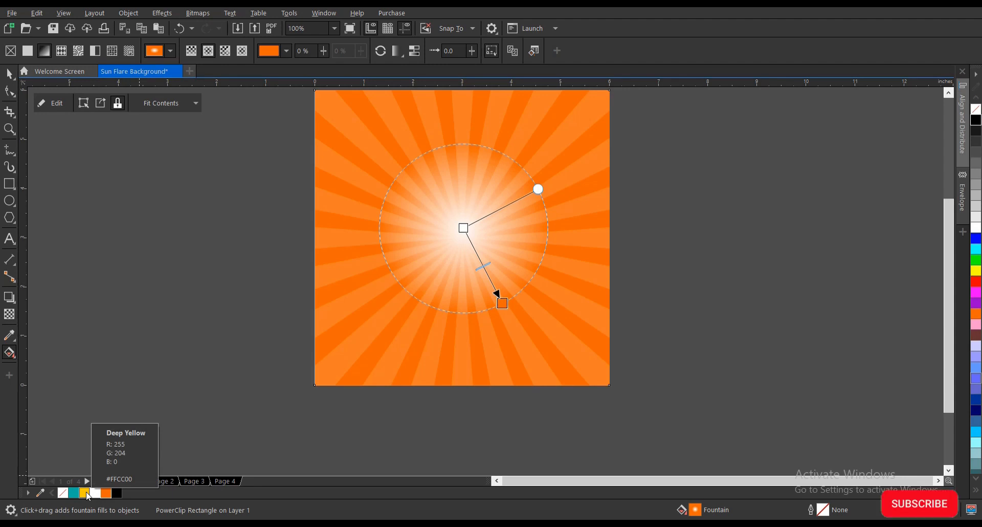
mouse_move(105, 493)
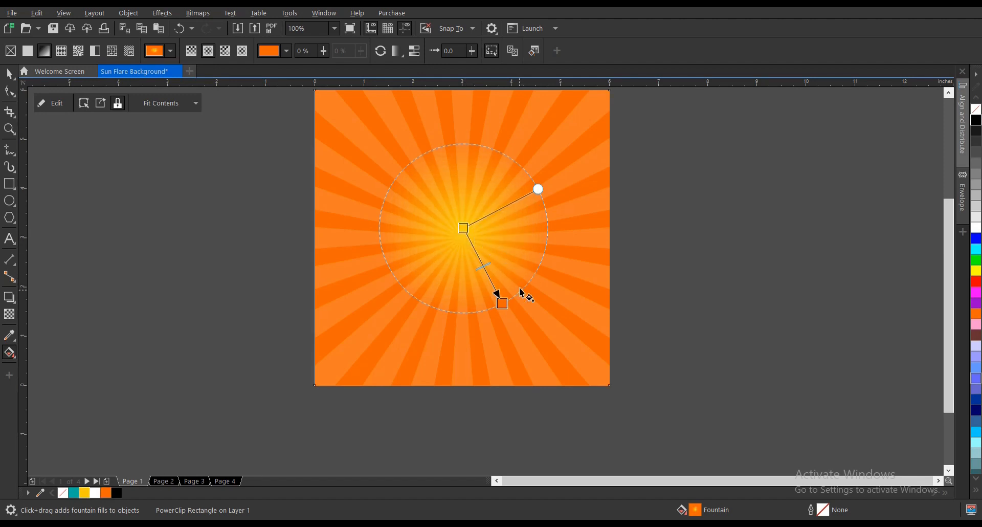
left_click_drag(501, 303, 537, 352)
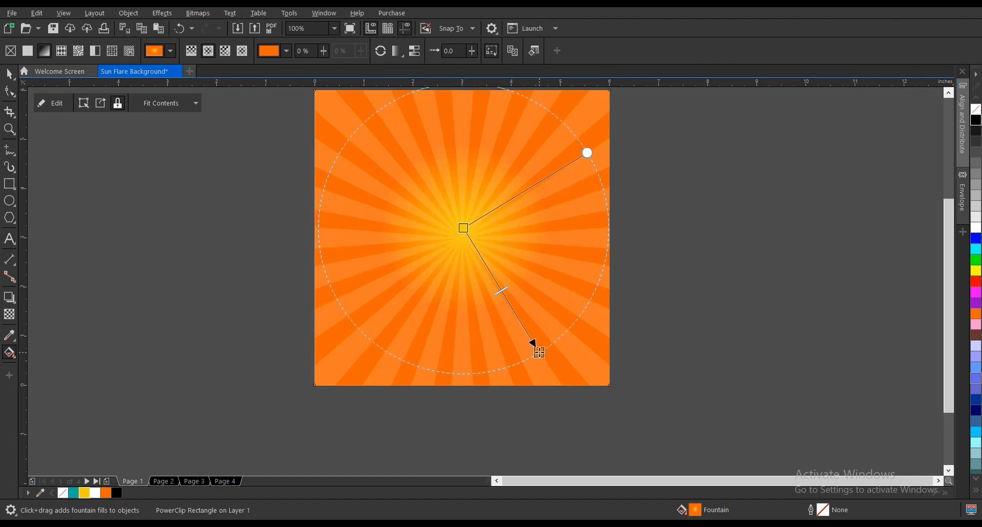
left_click_drag(539, 352, 531, 345)
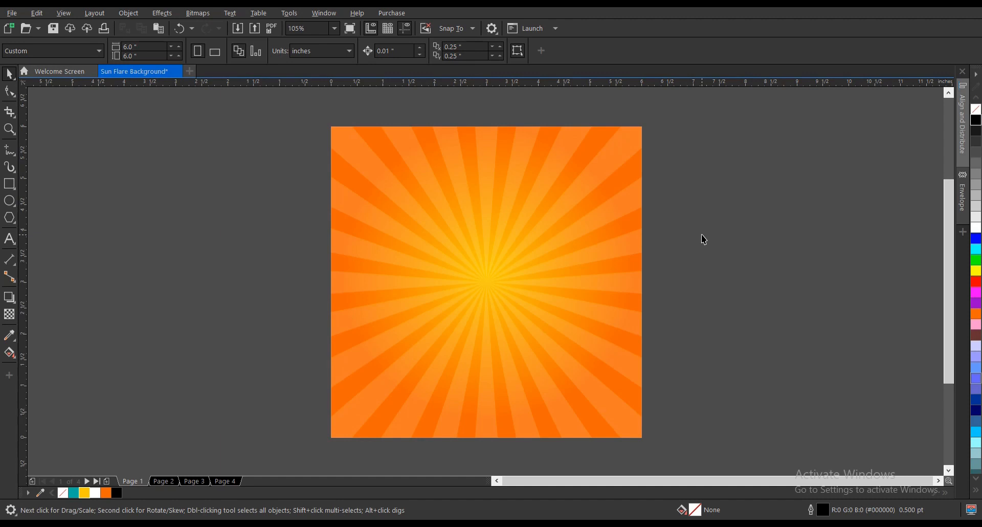
mouse_move(700, 241)
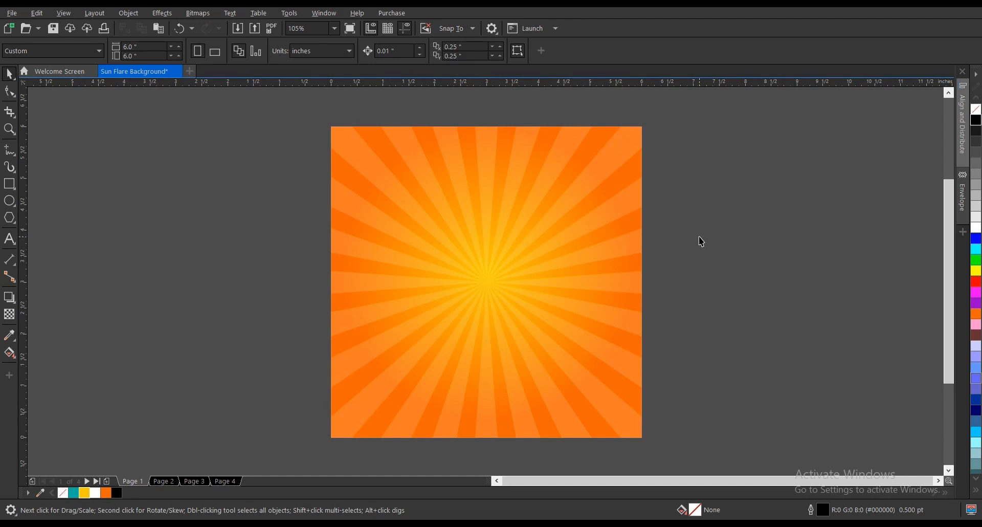
mouse_move(496, 351)
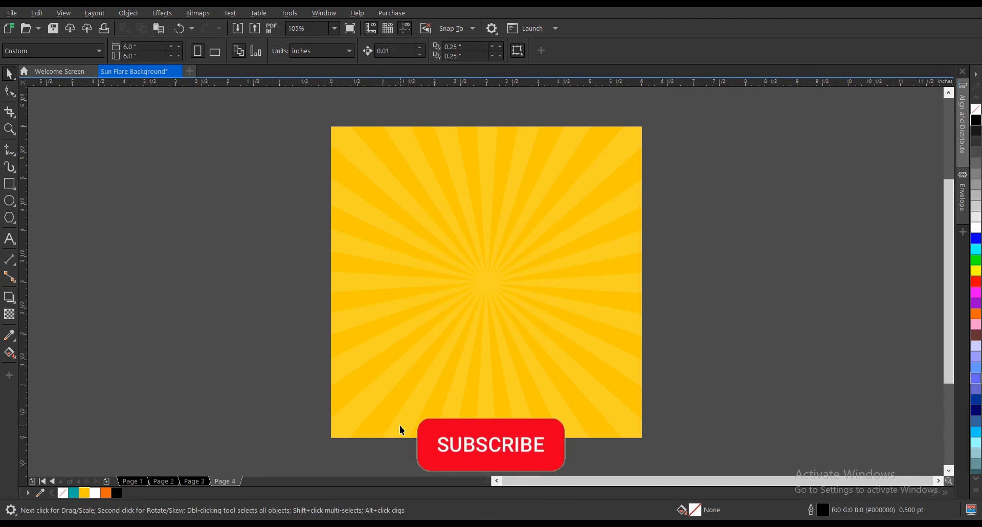
Step: Switch to Page 4, showing the deep yellow sunburst version of the design
left_click(491, 445)
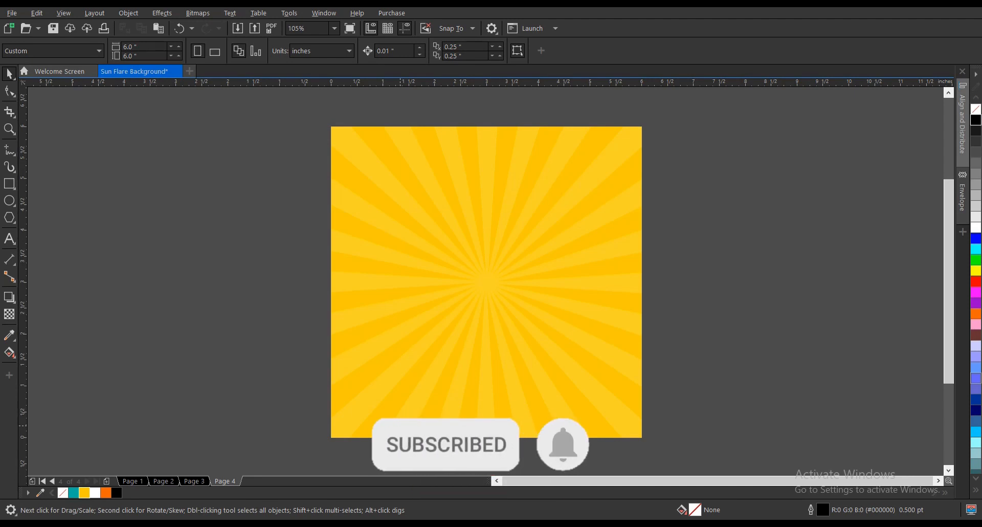